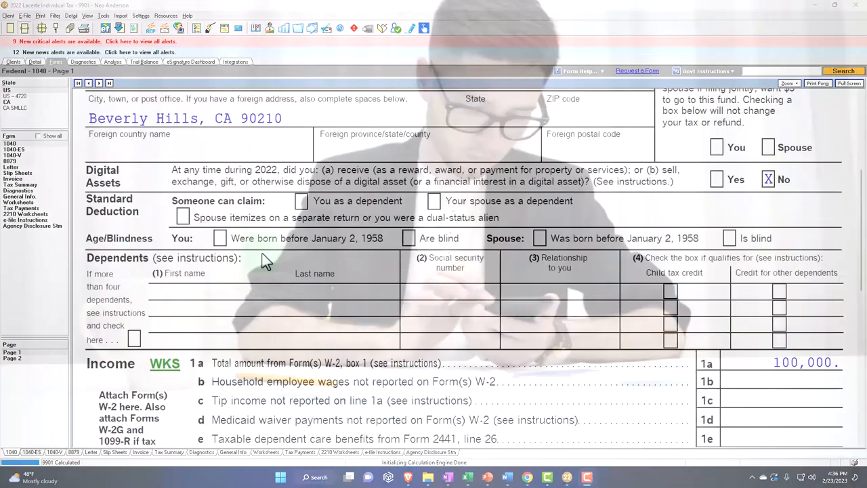
# Scroll through Form 1040 page 1, then view page 2's line 16 and total tax of 14,774
pyautogui.scroll(-3)
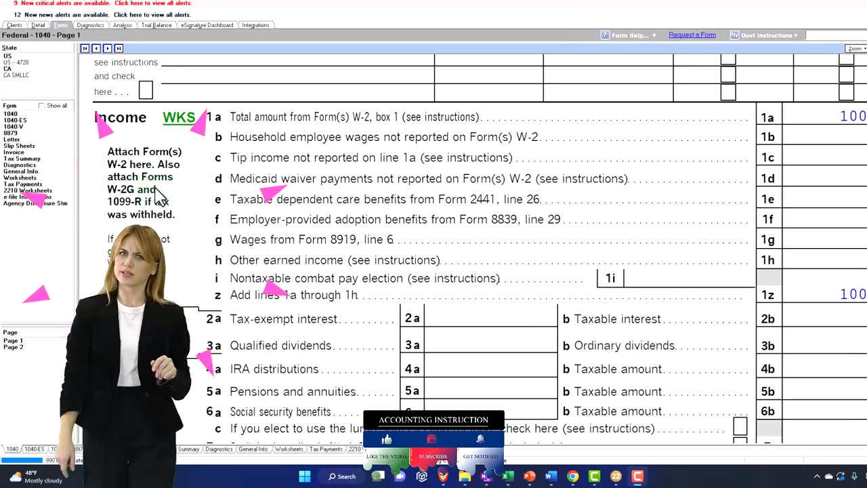
pyautogui.scroll(-3)
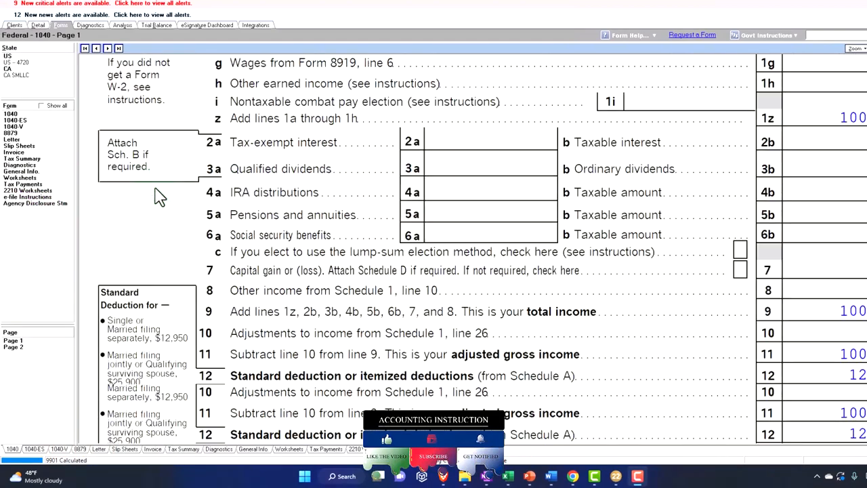
pyautogui.scroll(-3)
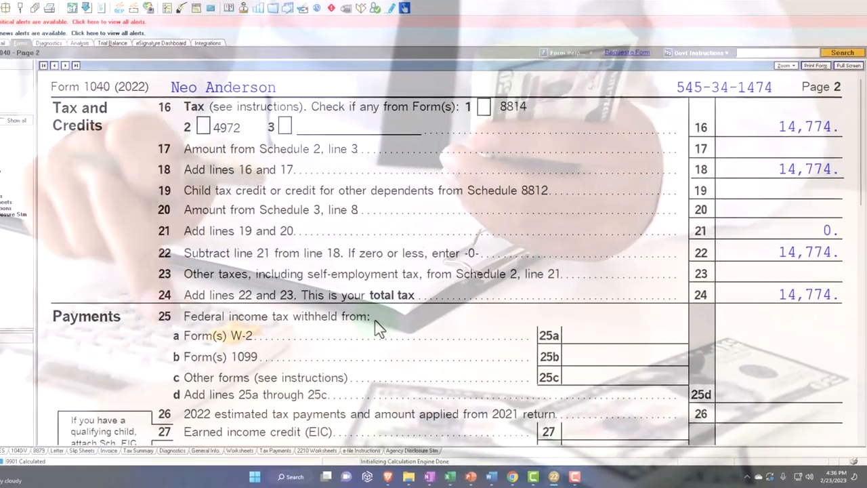
pyautogui.click(445, 477)
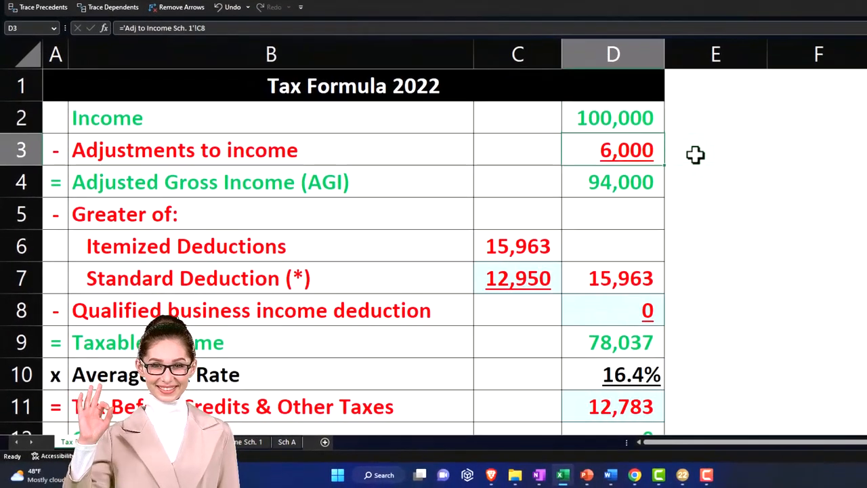
pyautogui.click(613, 182)
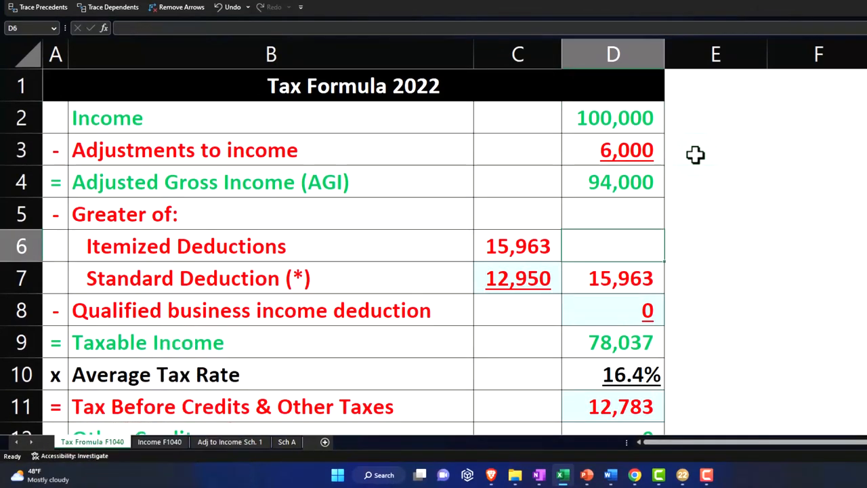
pyautogui.click(518, 278)
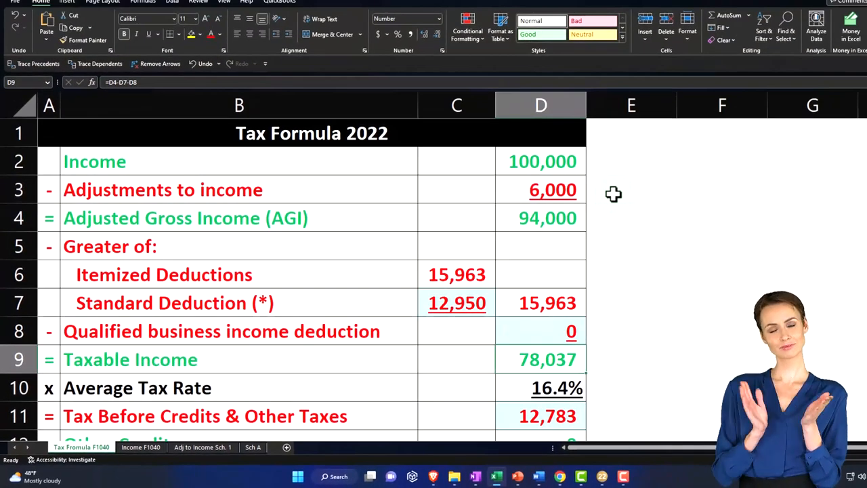
pyautogui.click(630, 359)
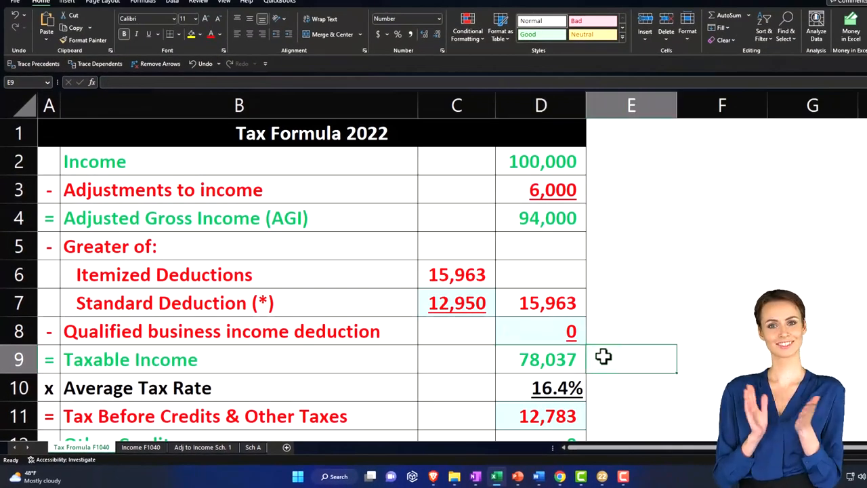
pyautogui.moveTo(606, 288); pyautogui.dragTo(777, 195)
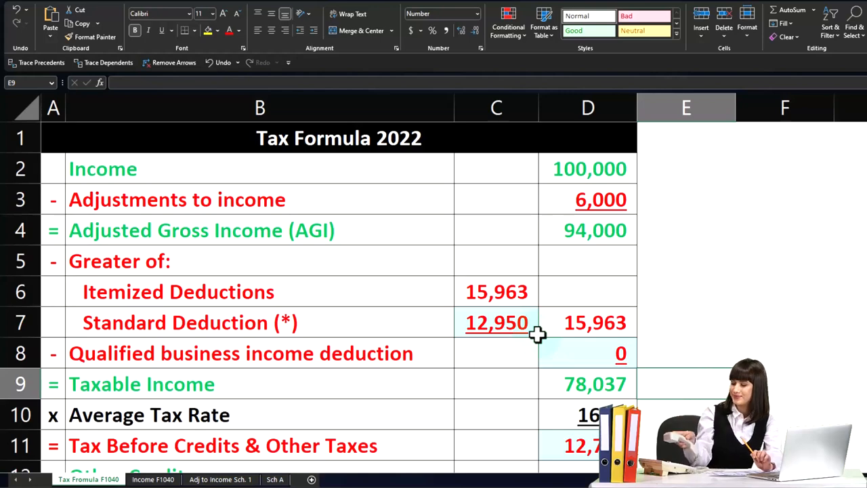
pyautogui.click(588, 415)
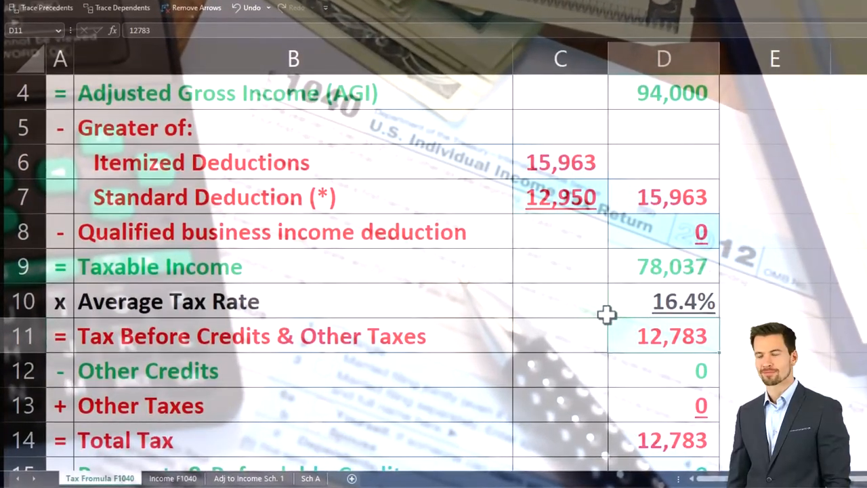
pyautogui.scroll(-3)
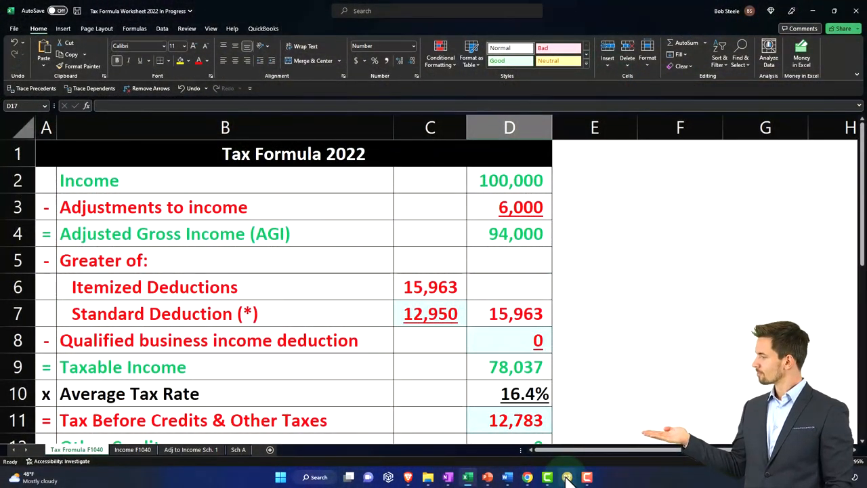
pyautogui.scroll(-3)
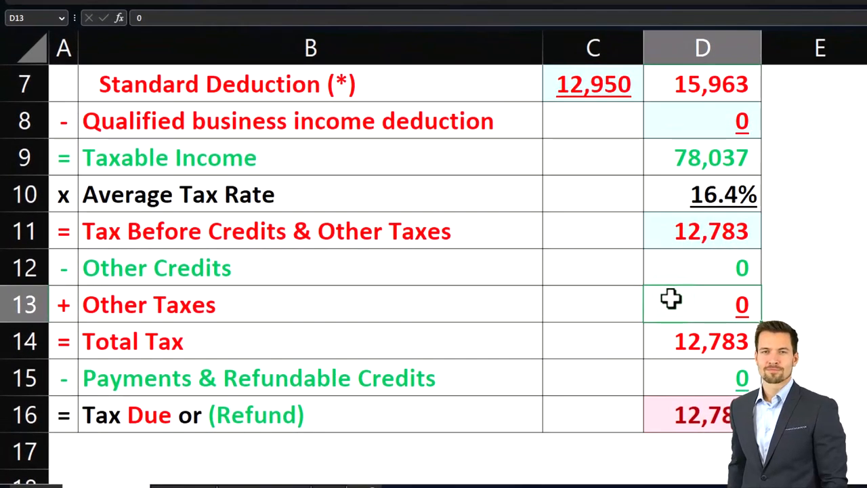
pyautogui.click(702, 267)
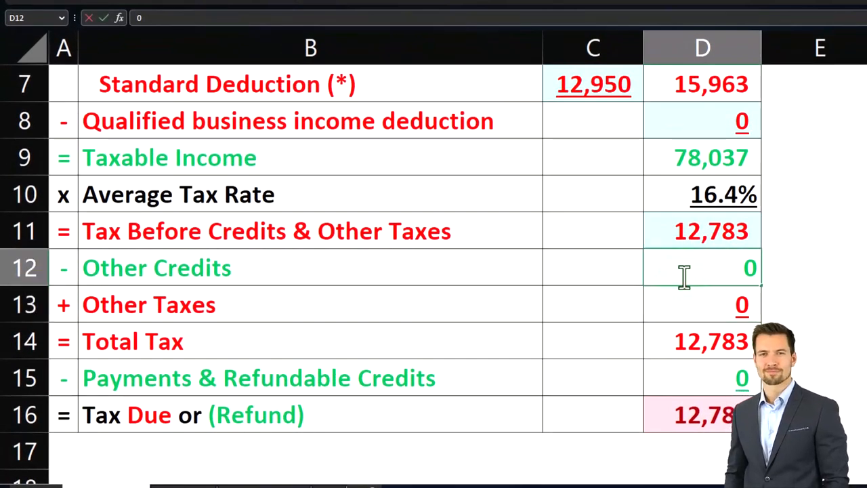
pyautogui.click(703, 305)
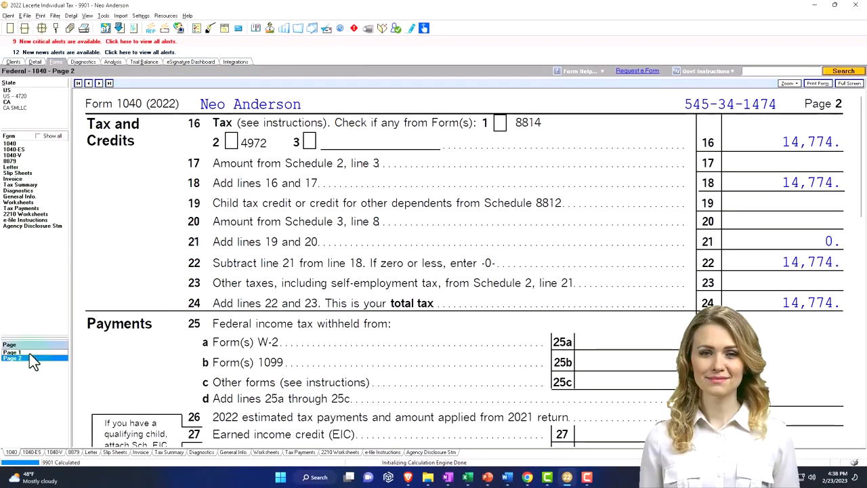
# Return to Form 1040 page 1 and scroll to the 100,000 W-2 wages on line 1a
pyautogui.click(13, 352)
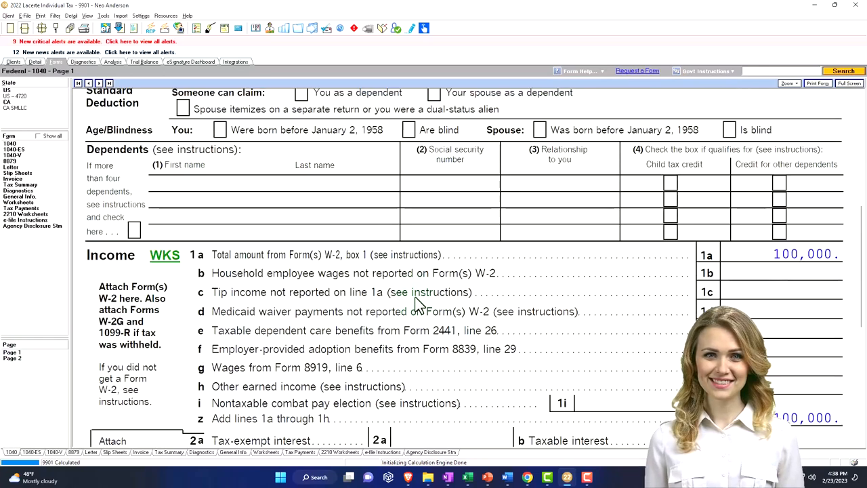
pyautogui.scroll(-3)
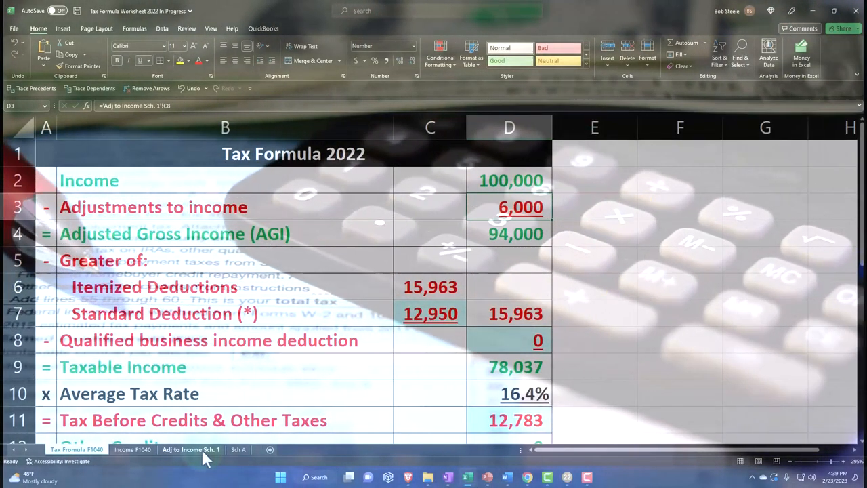
# Delete the 6,000 IRA adjustment on Sch. 1 and the Schedule A deduction amounts
pyautogui.click(190, 449)
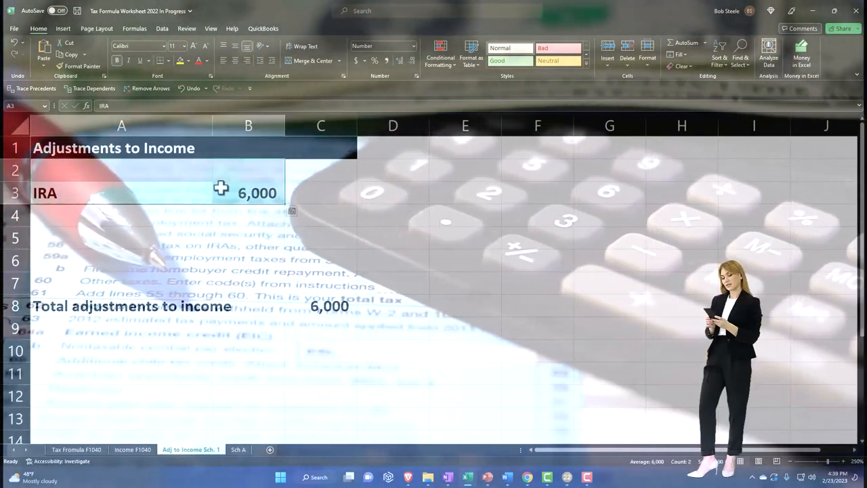
pyautogui.click(225, 61)
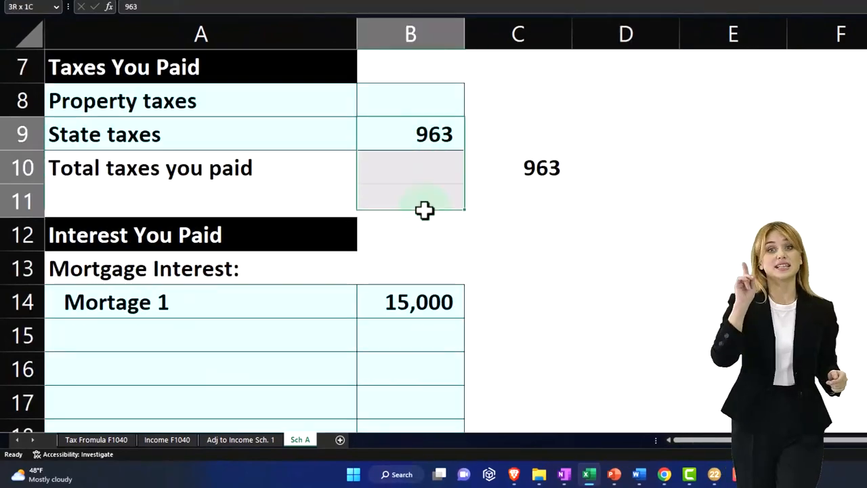
pyautogui.scroll(-3)
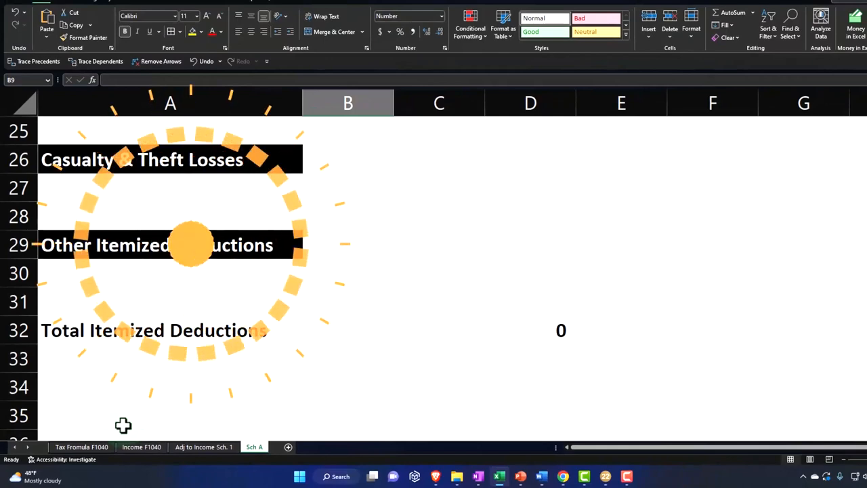
pyautogui.click(81, 446)
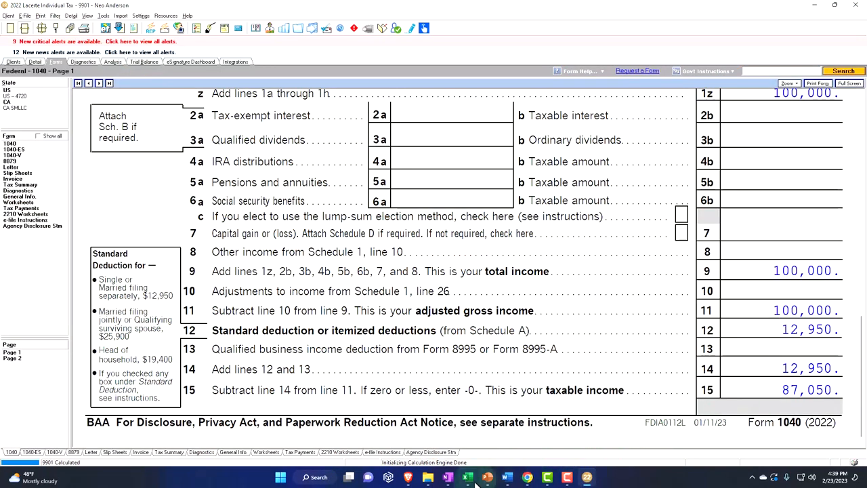
# Review Form 1040 lines 9–15: AGI 100,000, standard deduction 12,950, taxable income 87,050
pyautogui.click(466, 477)
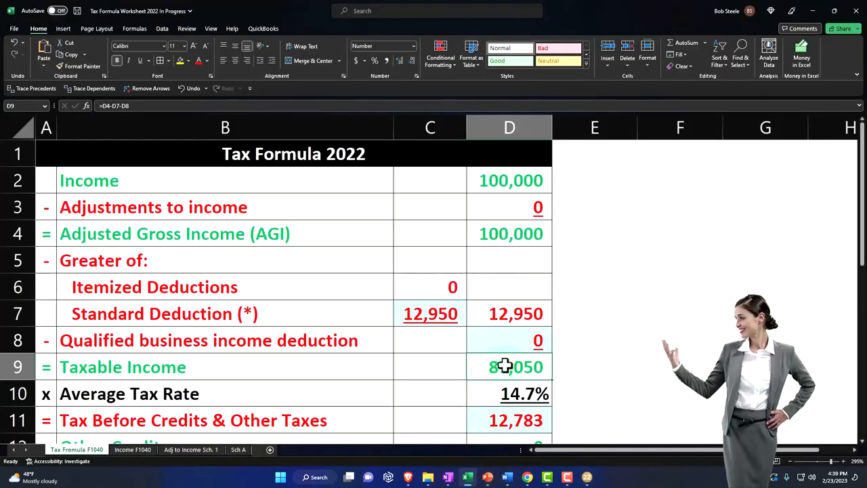
pyautogui.scroll(-3)
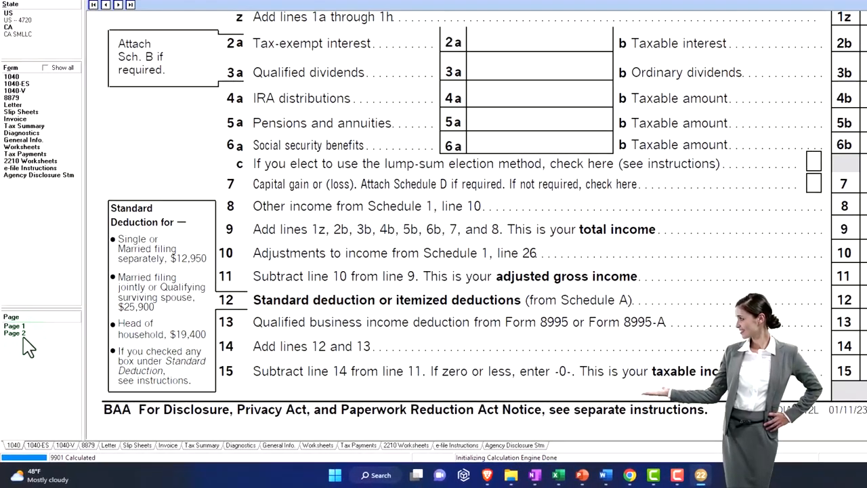
pyautogui.click(14, 333)
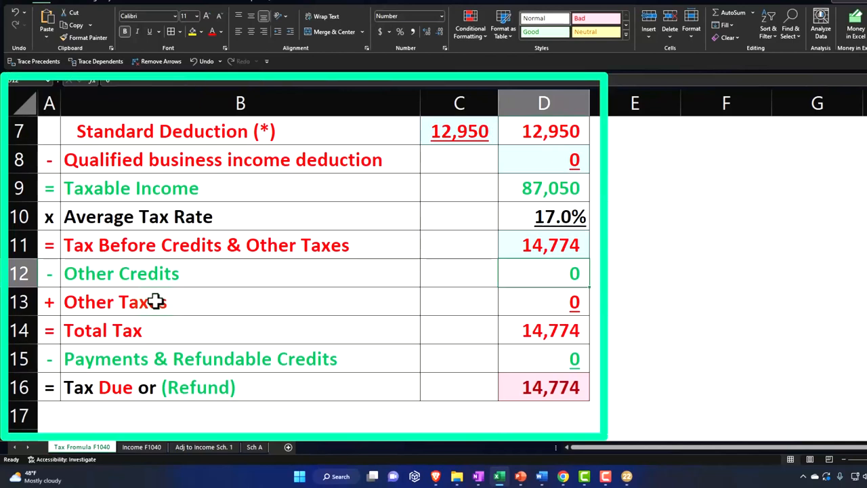
pyautogui.moveTo(163, 301)
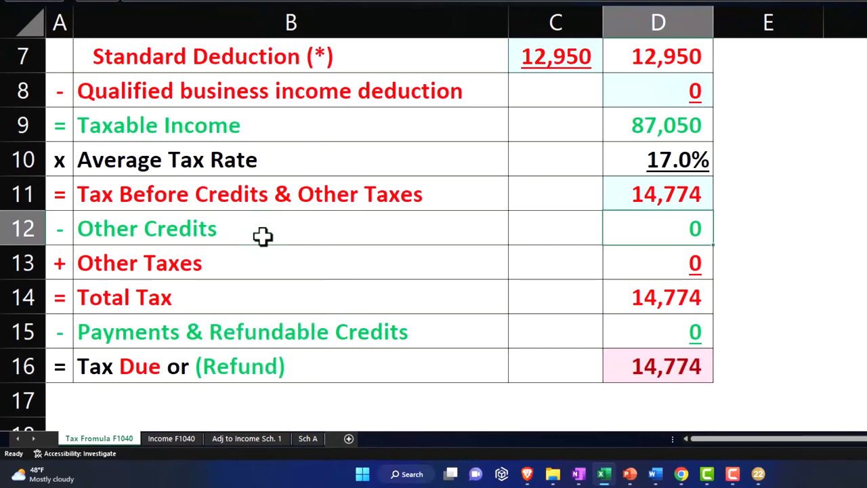
pyautogui.moveTo(458, 341)
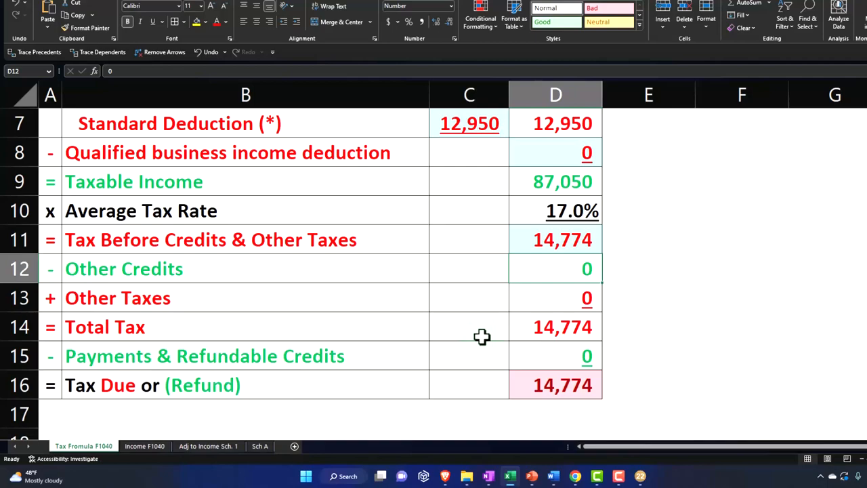
pyautogui.moveTo(379, 357)
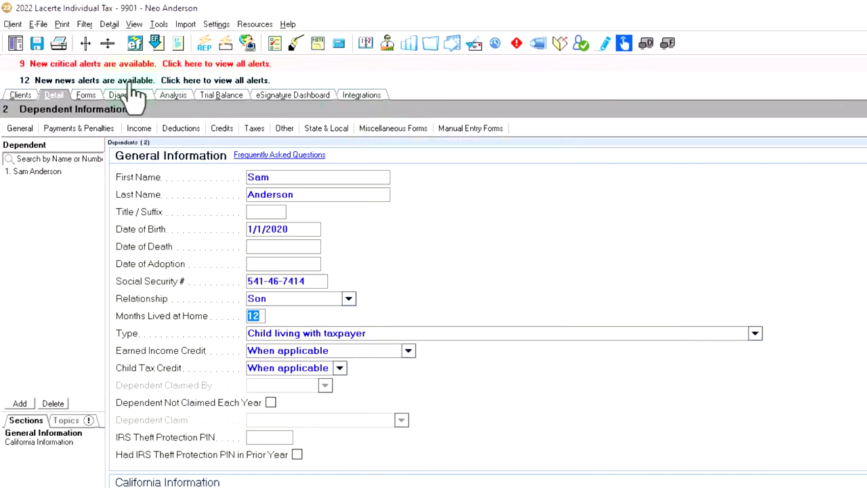
# Leave the dependent details for Form 1040 page 1, showing Single filing status
pyautogui.click(85, 95)
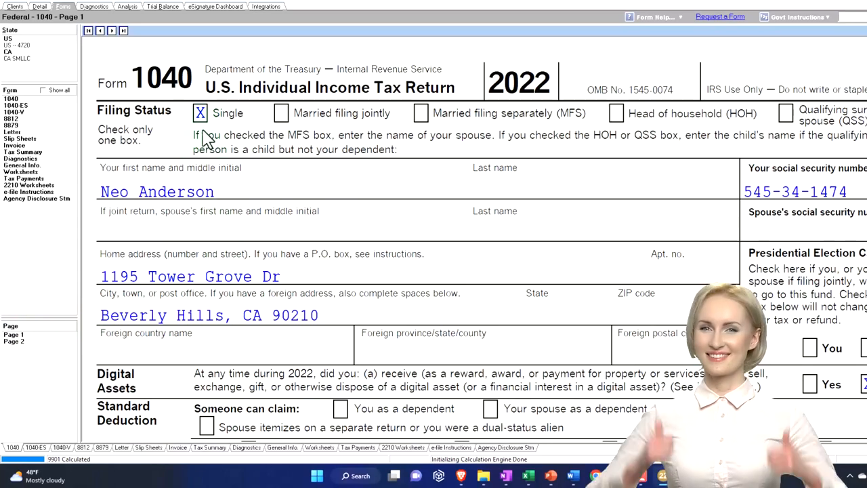
pyautogui.click(200, 113)
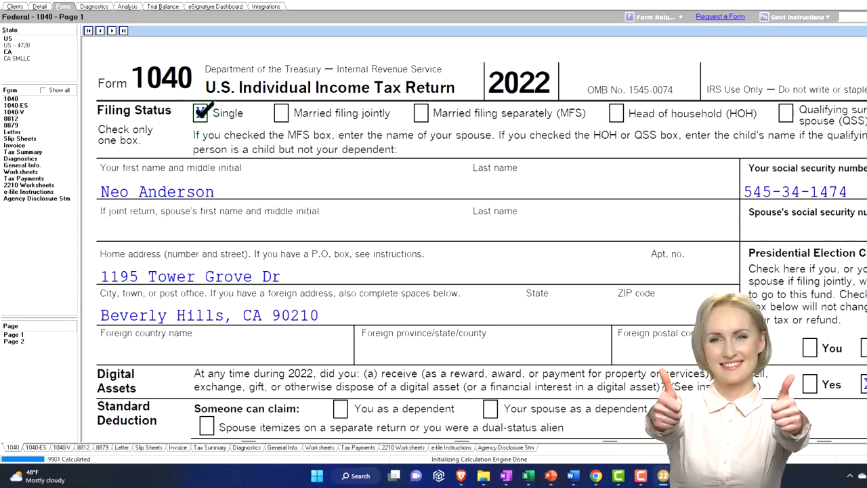